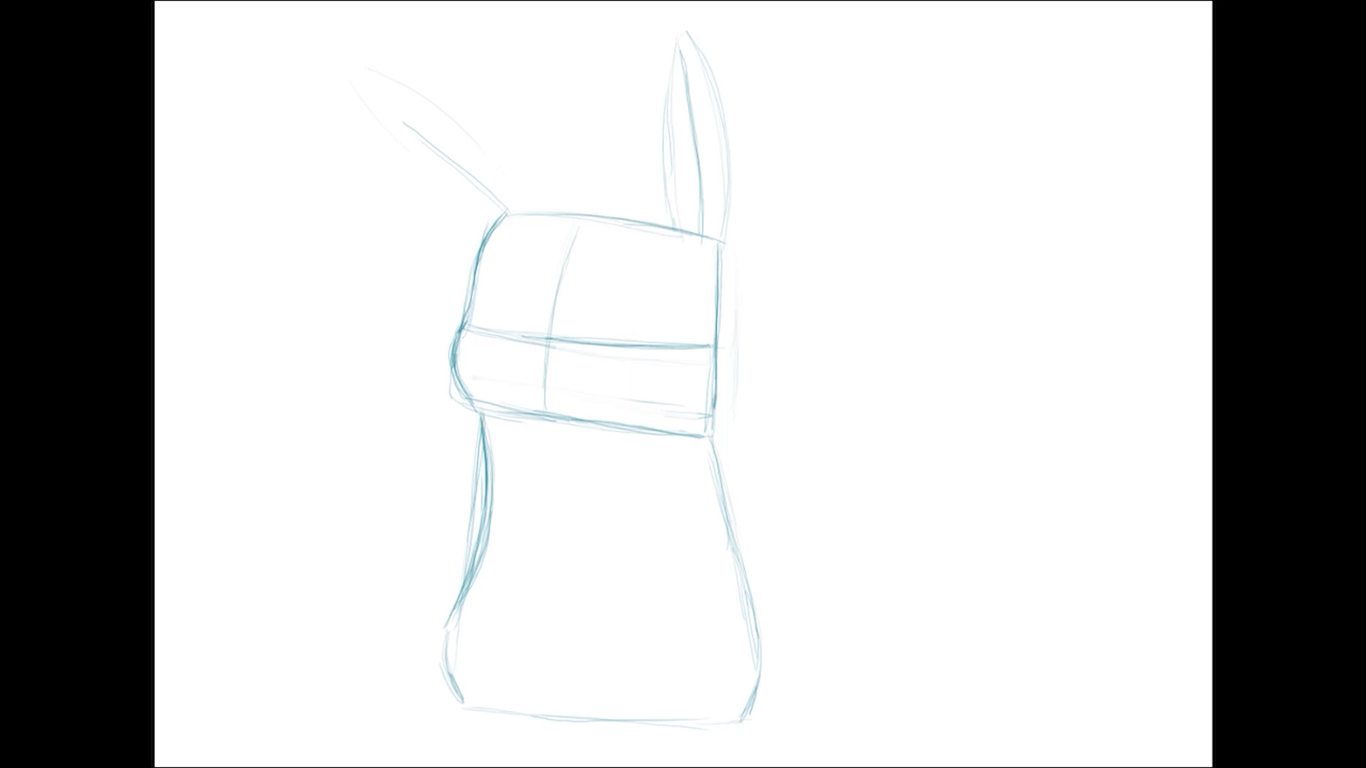
- Sketch a tilted ear stroke above the box-shaped head in blue
drag(476, 331, 488, 218)
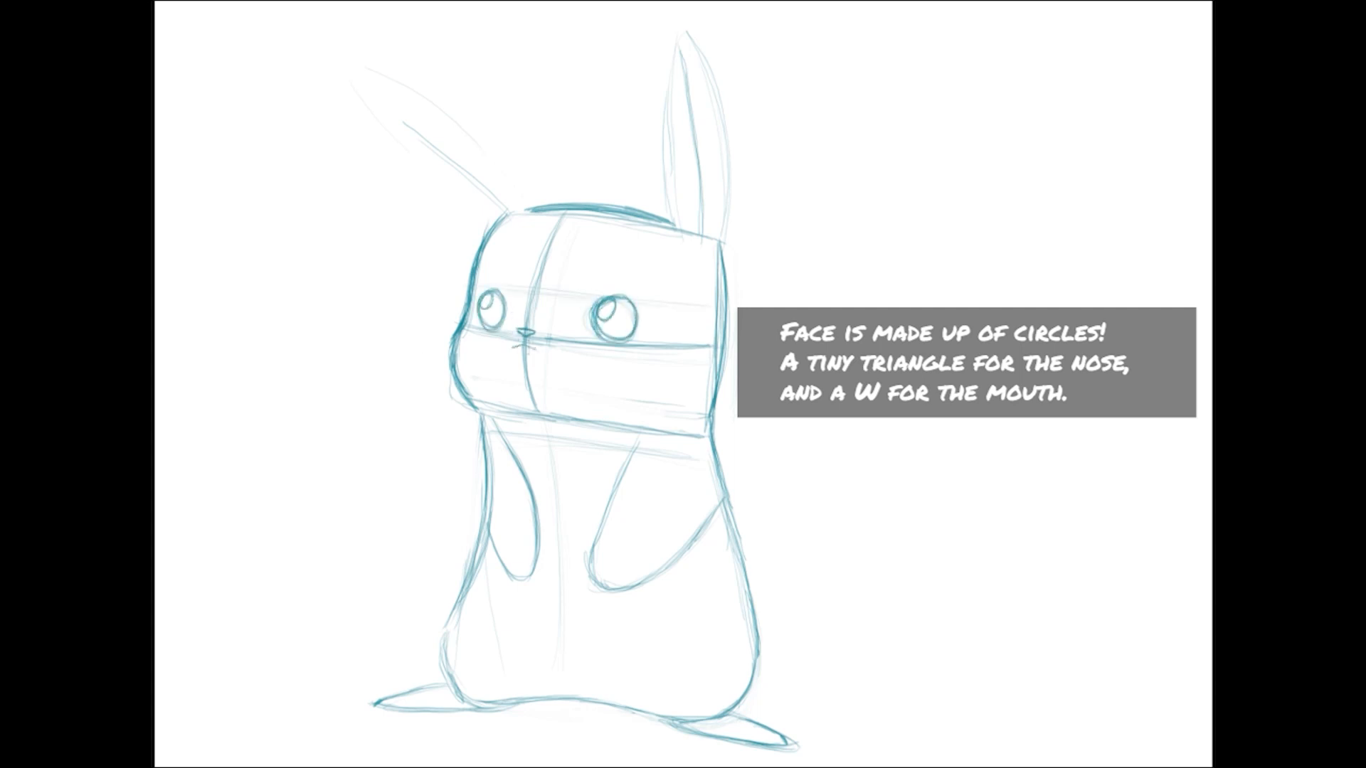
- Draw a small W-shaped mouth just below the triangle nose
drag(496, 353, 574, 349)
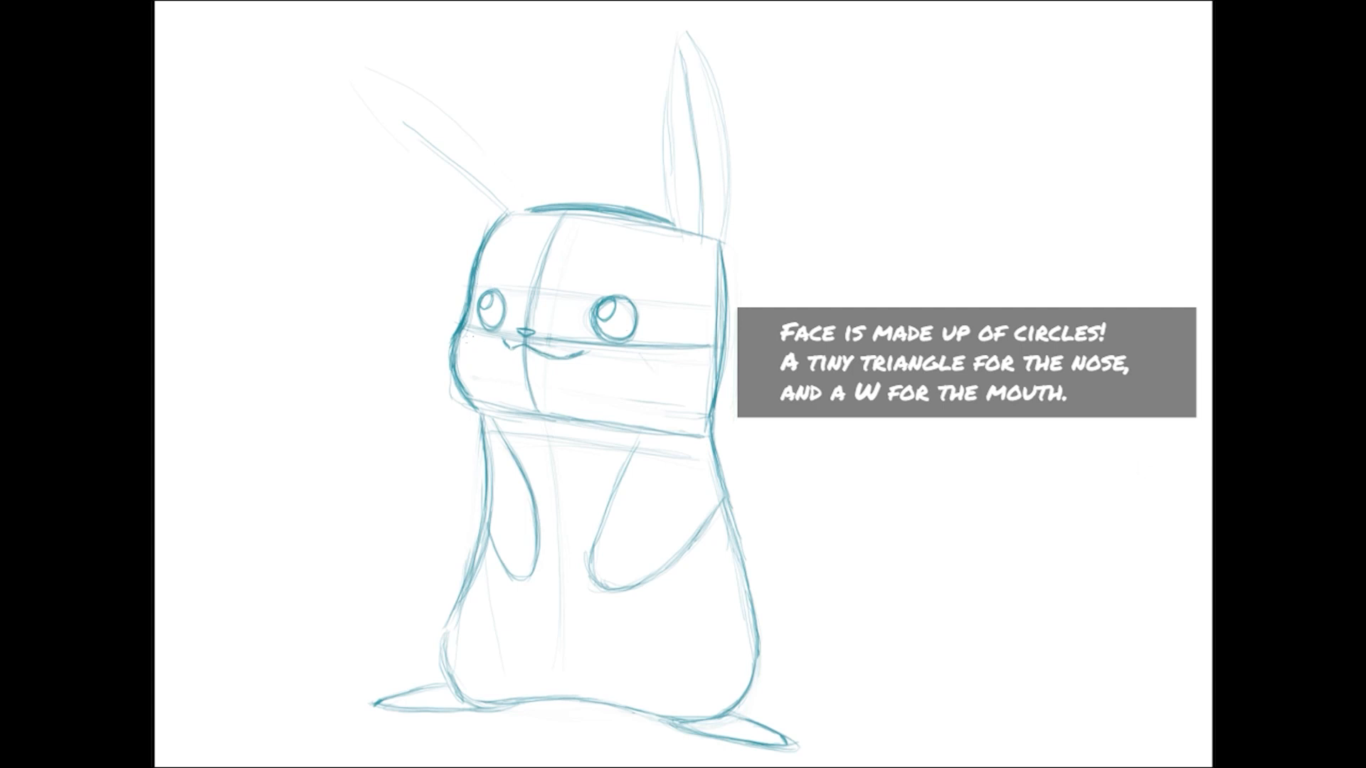